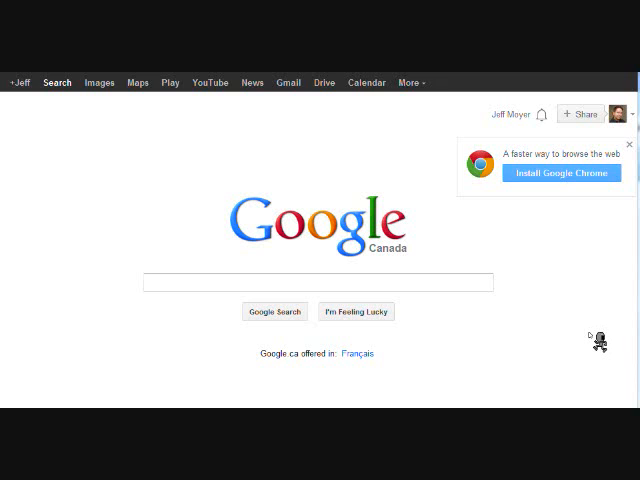
pyautogui.moveTo(288, 82)
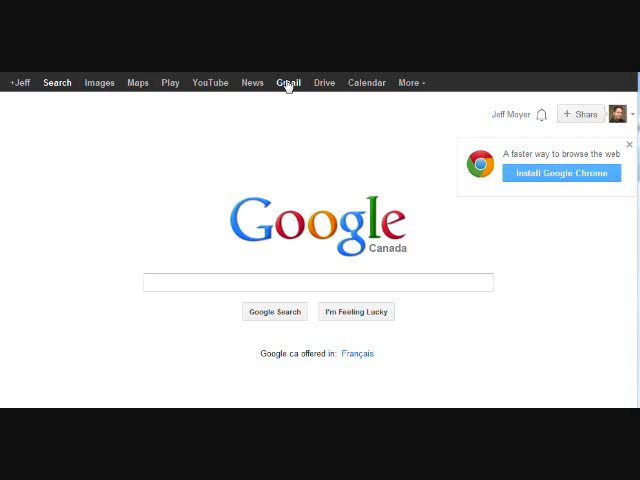
# - Go from the Google homepage into the Gmail inbox
pyautogui.click(288, 82)
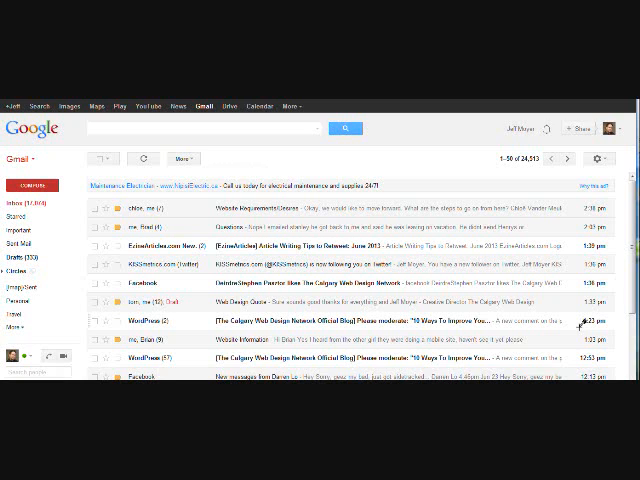
pyautogui.moveTo(600, 158)
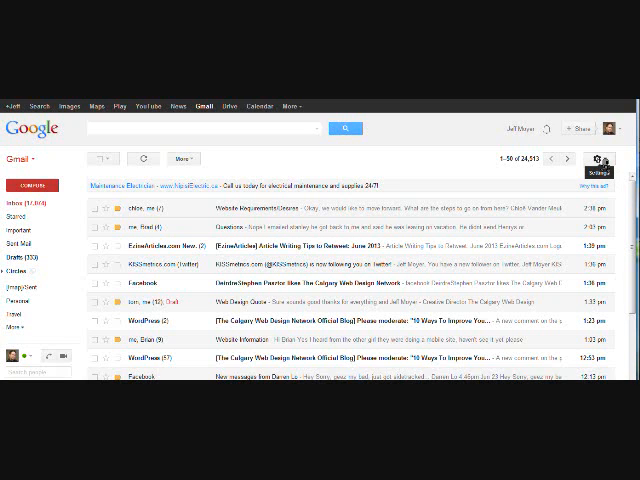
# - Show the gear menu with display density and settings options
pyautogui.click(598, 160)
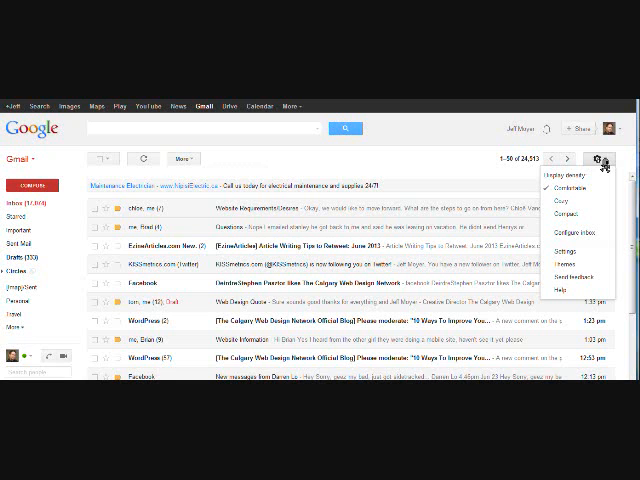
# - Reach the Signature section of the General settings tab showing the business signature
pyautogui.click(568, 250)
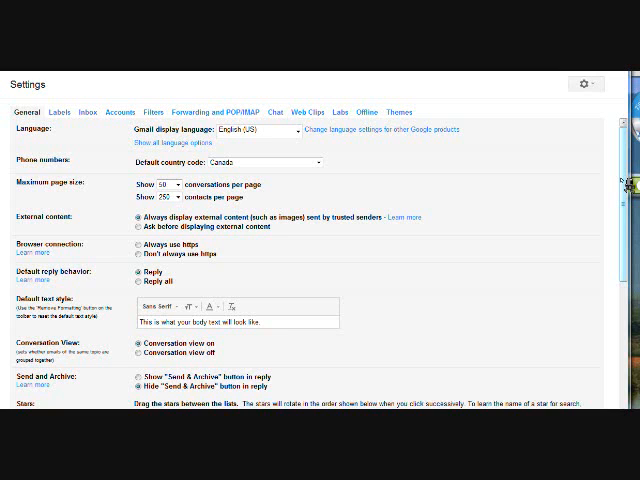
pyautogui.scroll(-3)
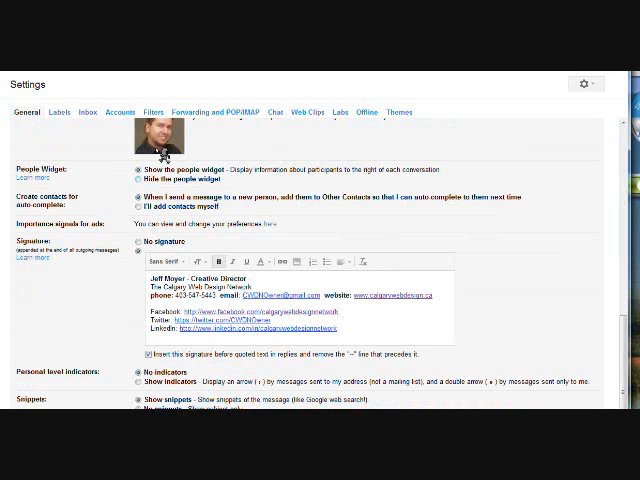